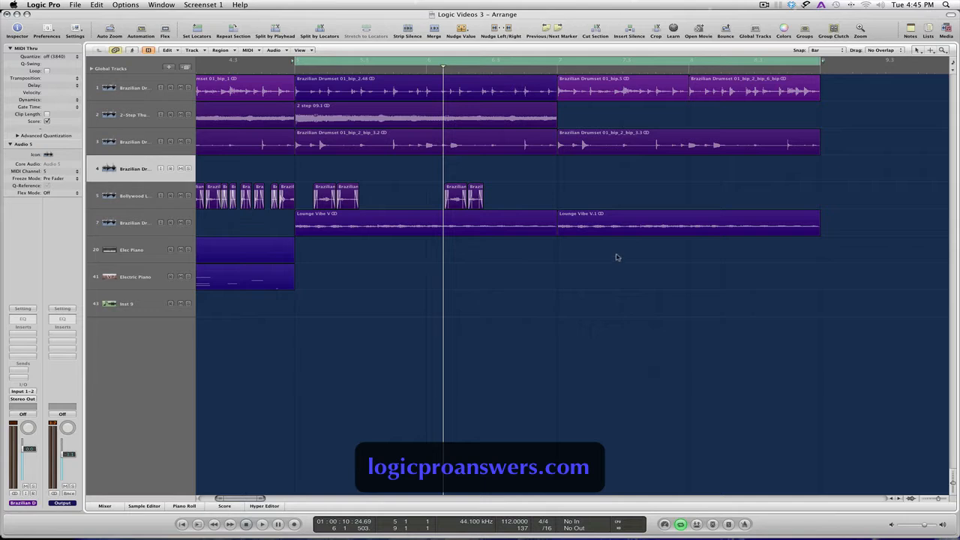
mouse_move(642, 226)
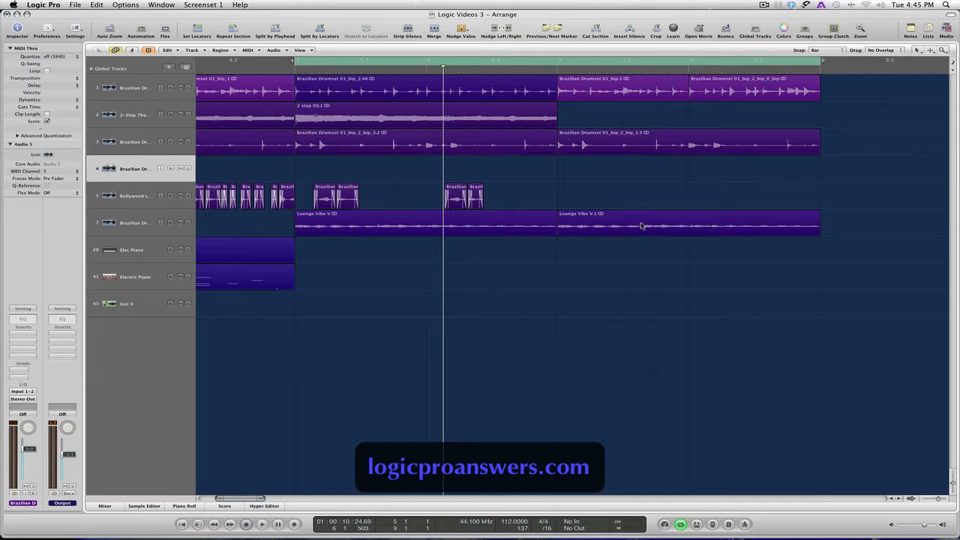
- List the Smart, Bar, Beat and other snap mode key commands, then close Key Commands
left_click(687, 222)
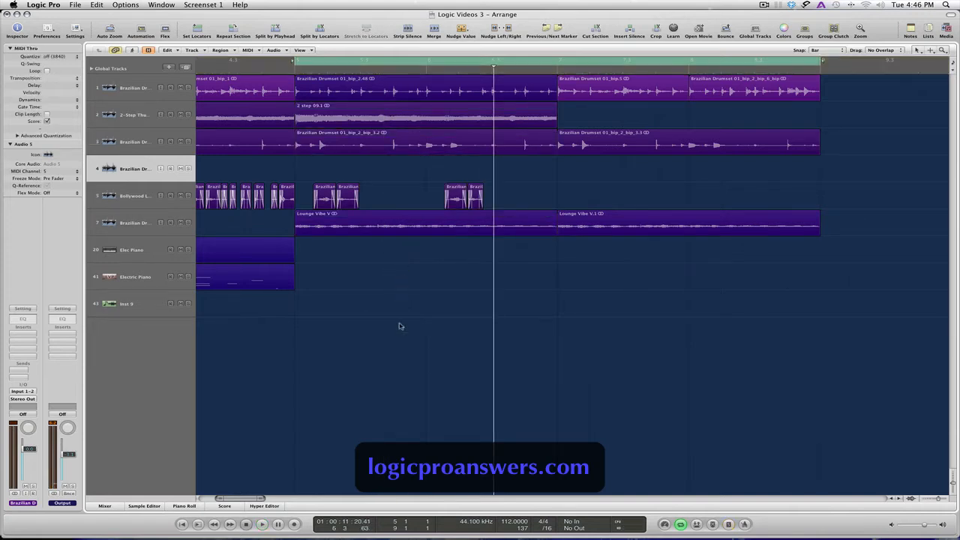
mouse_move(405, 318)
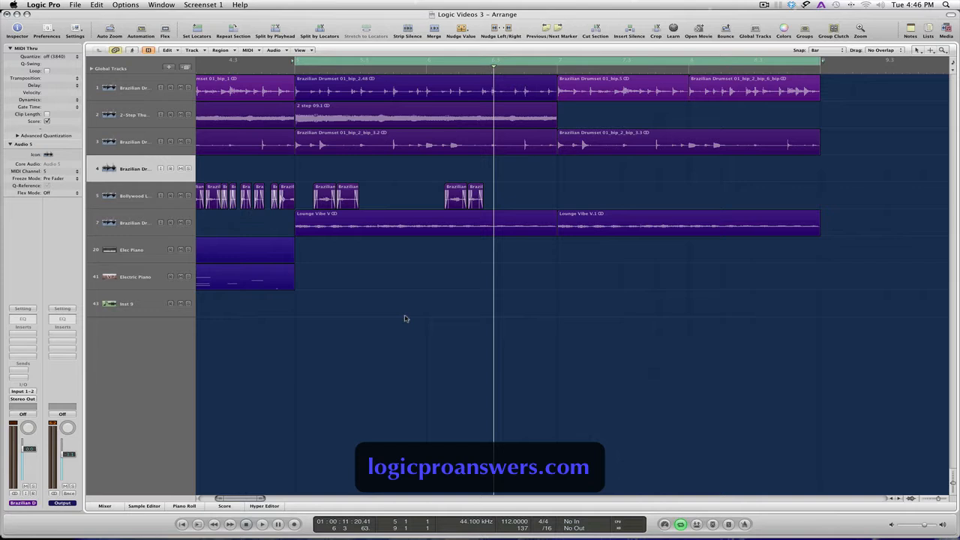
left_click(16, 30)
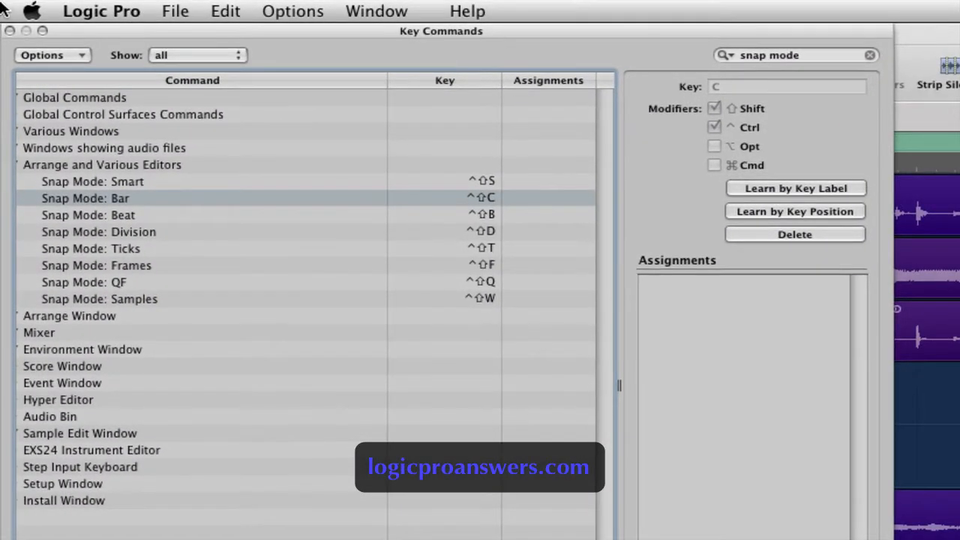
mouse_move(454, 351)
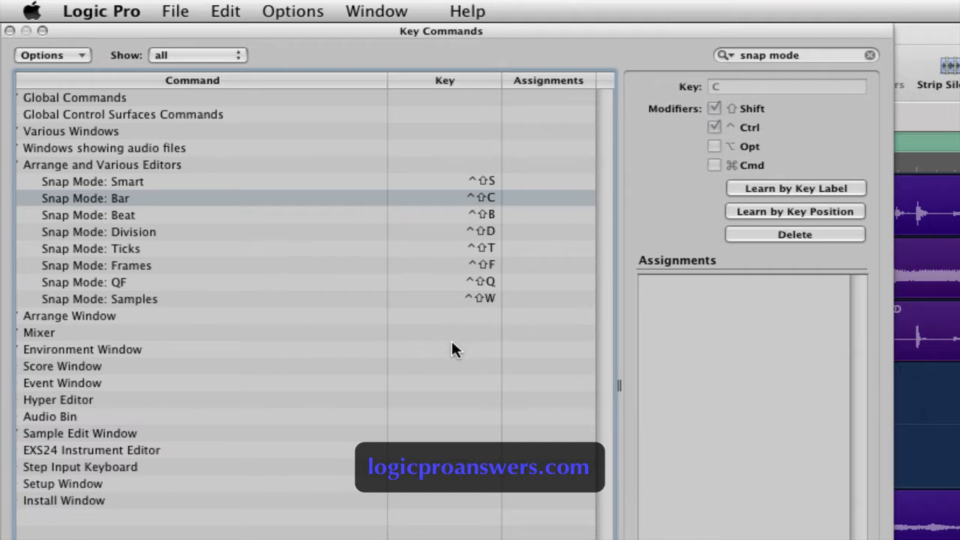
mouse_move(139, 209)
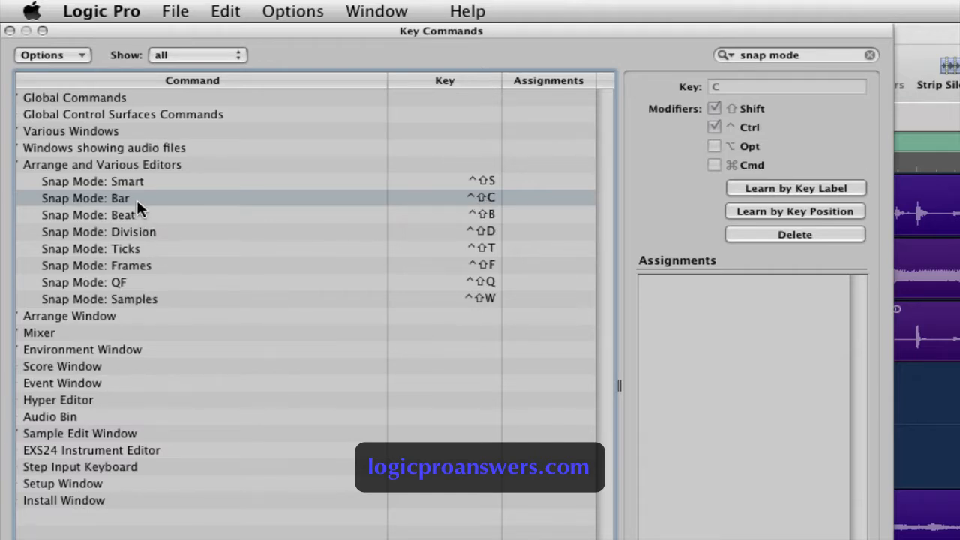
mouse_move(517, 217)
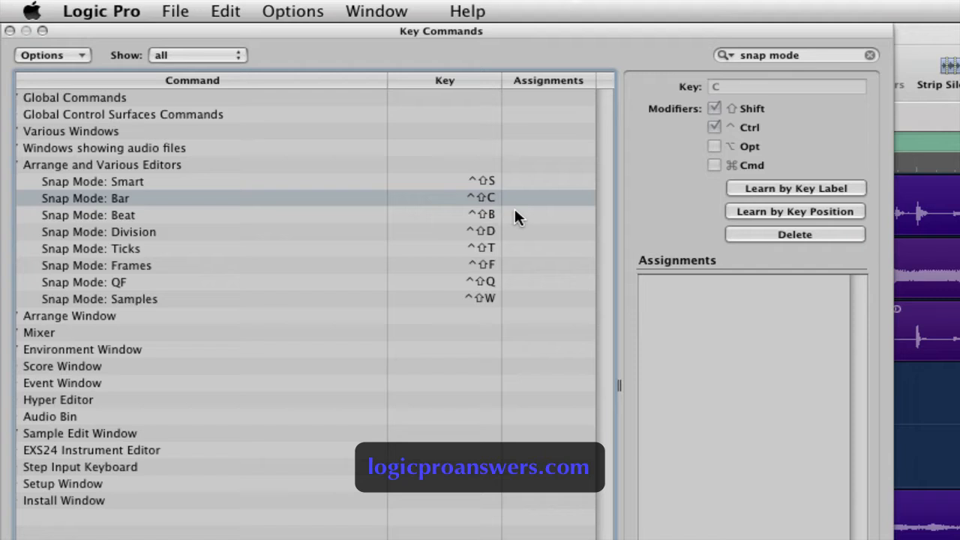
mouse_move(514, 209)
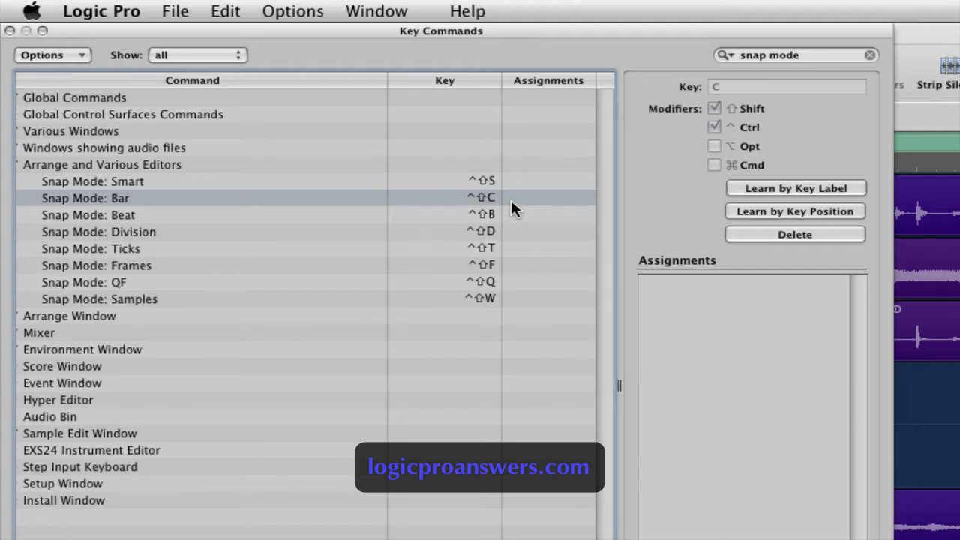
mouse_move(248, 231)
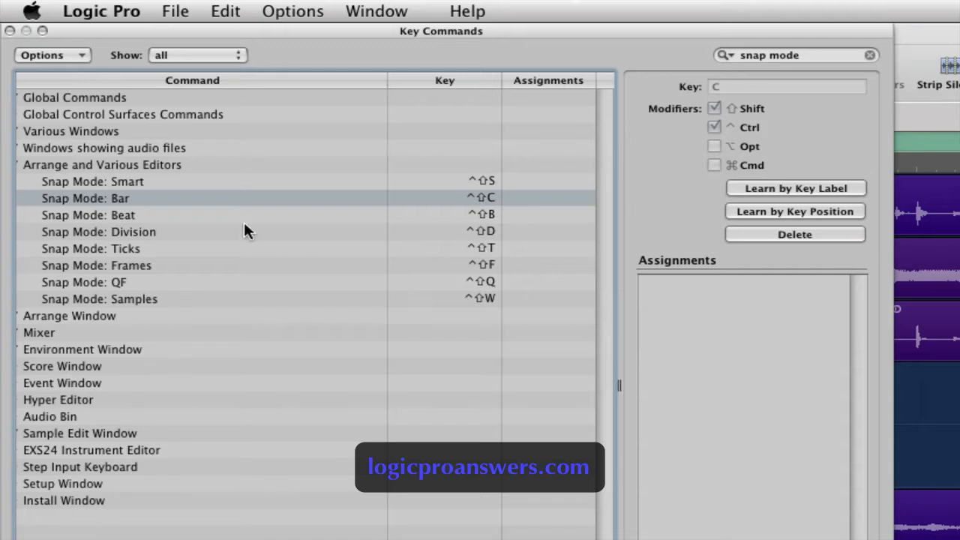
mouse_move(188, 211)
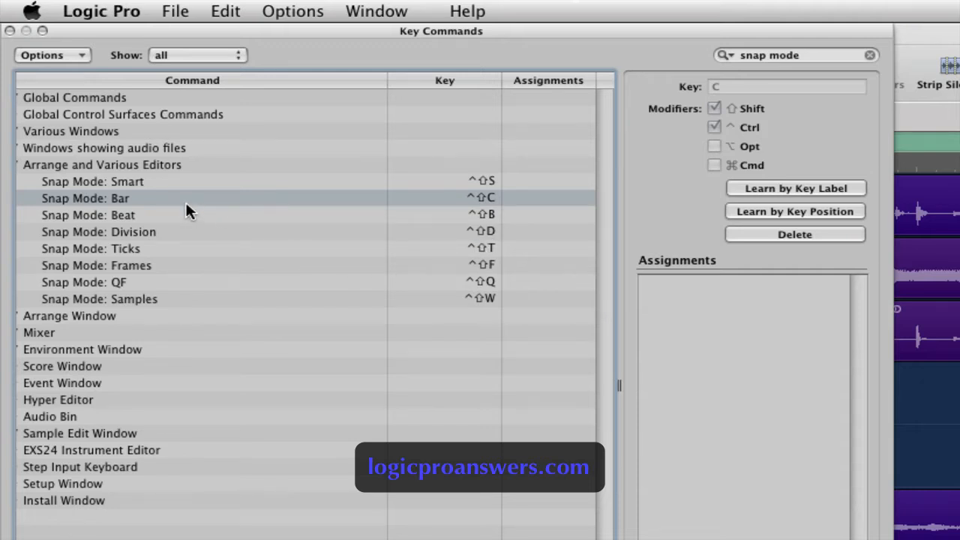
mouse_move(671, 290)
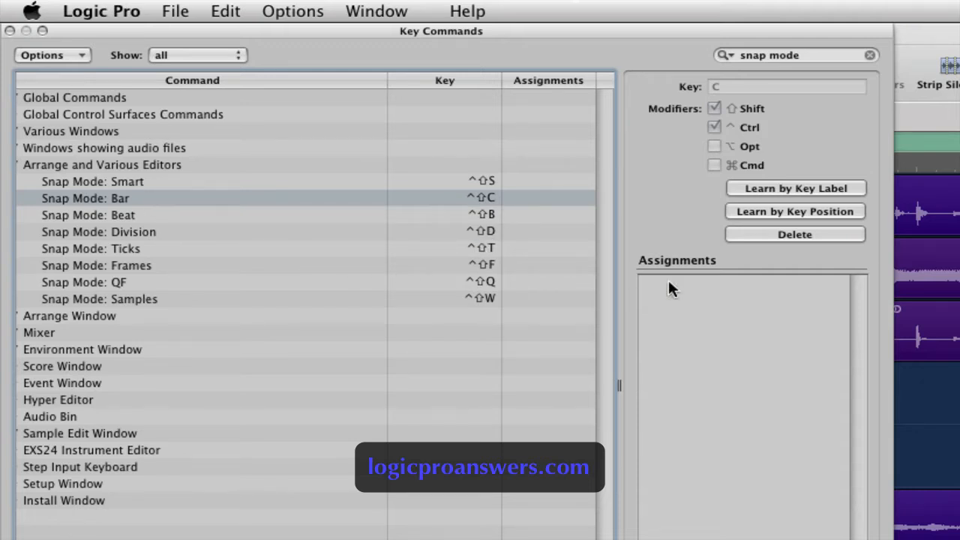
mouse_move(480, 221)
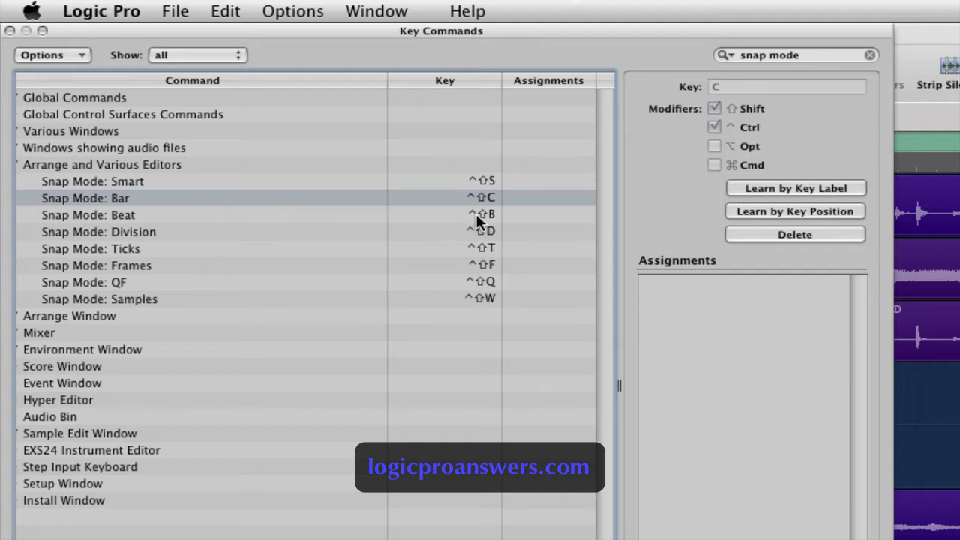
mouse_move(49, 212)
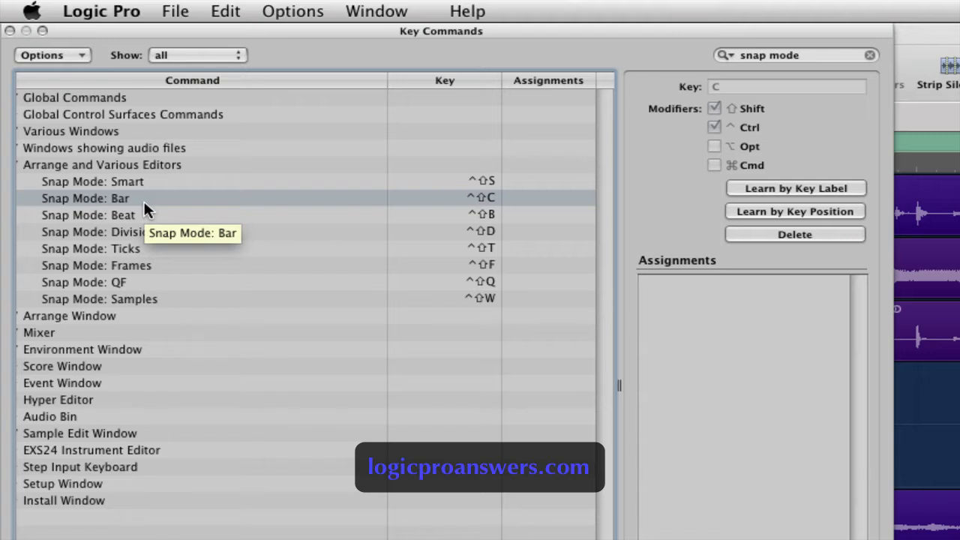
mouse_move(157, 215)
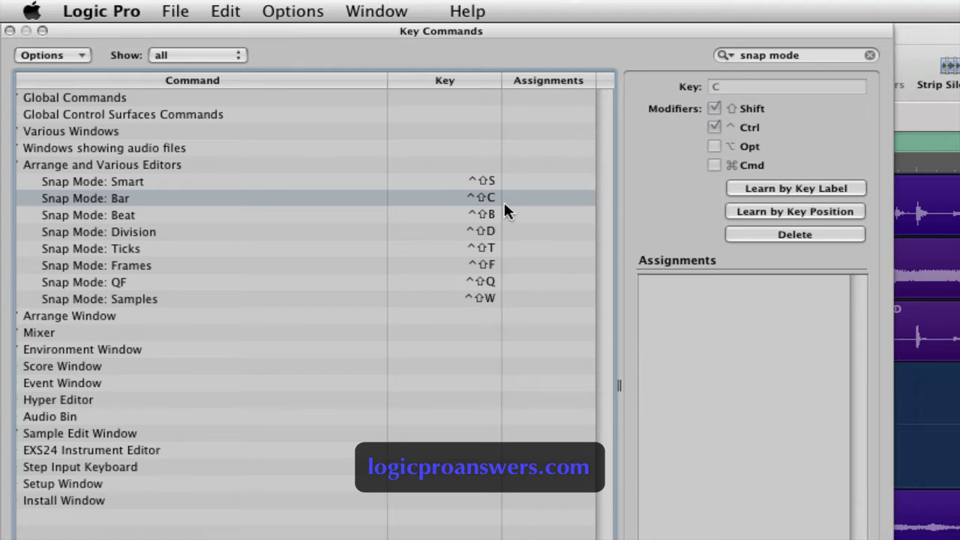
mouse_move(459, 195)
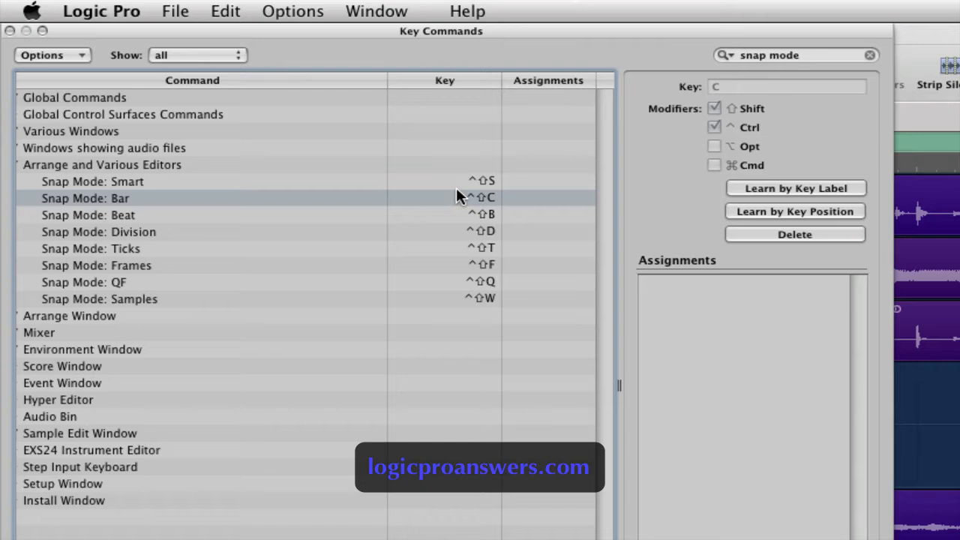
mouse_move(514, 300)
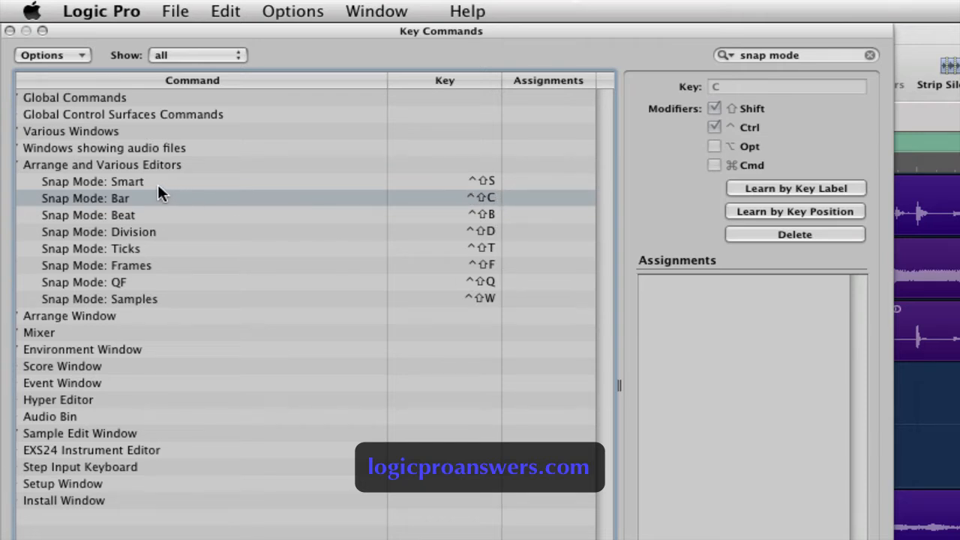
mouse_move(502, 221)
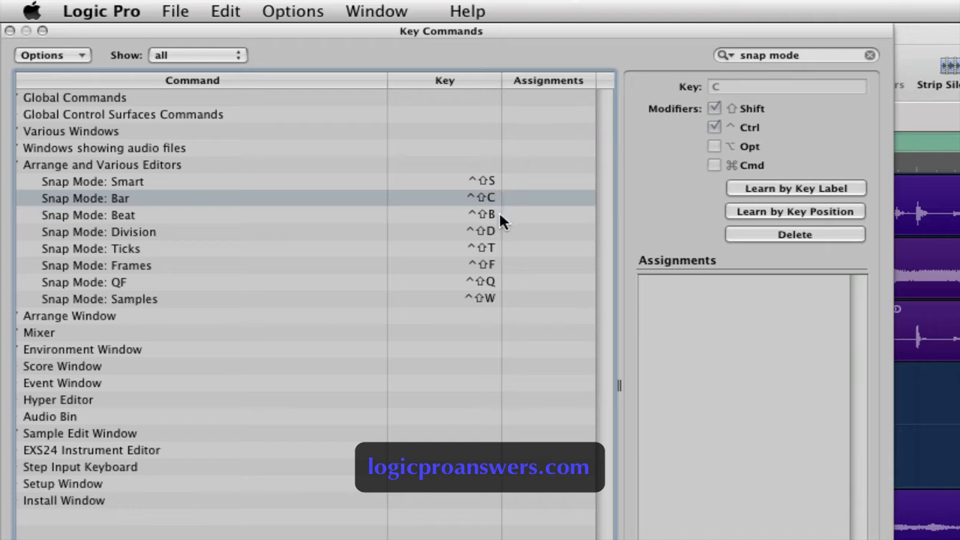
mouse_move(501, 231)
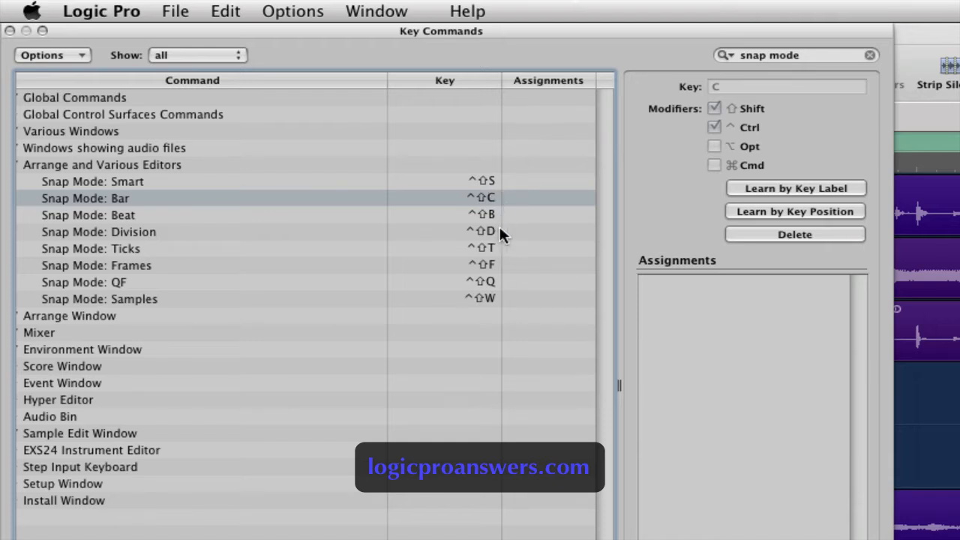
mouse_move(506, 265)
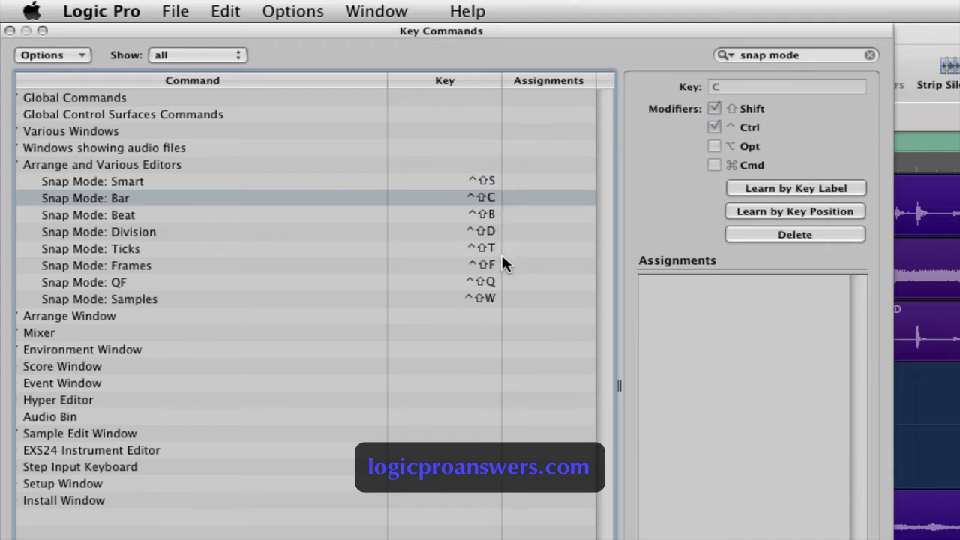
mouse_move(502, 314)
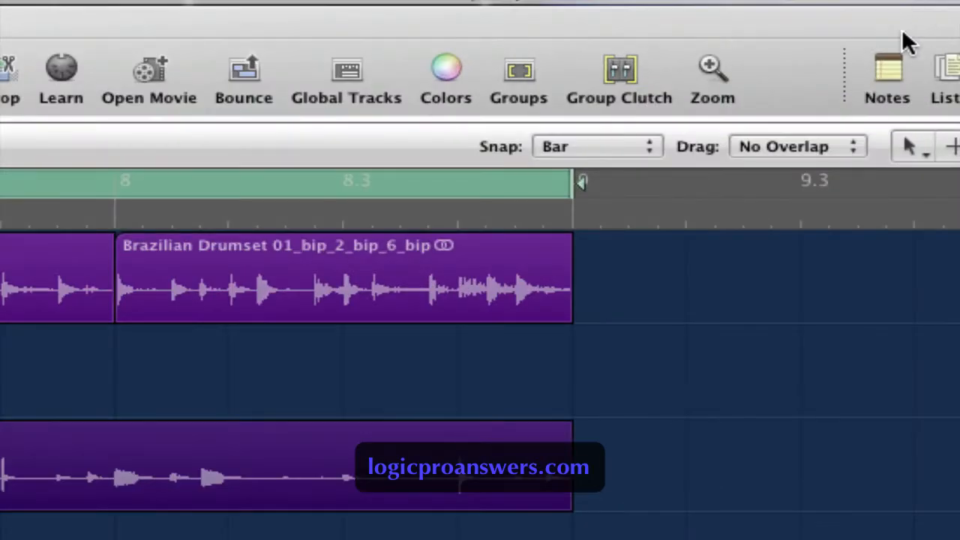
mouse_move(622, 161)
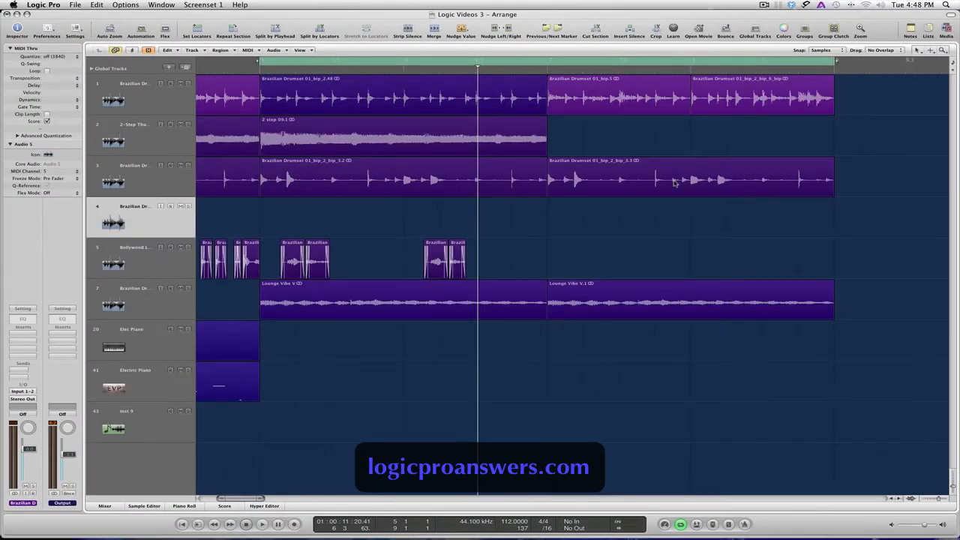
mouse_move(700, 197)
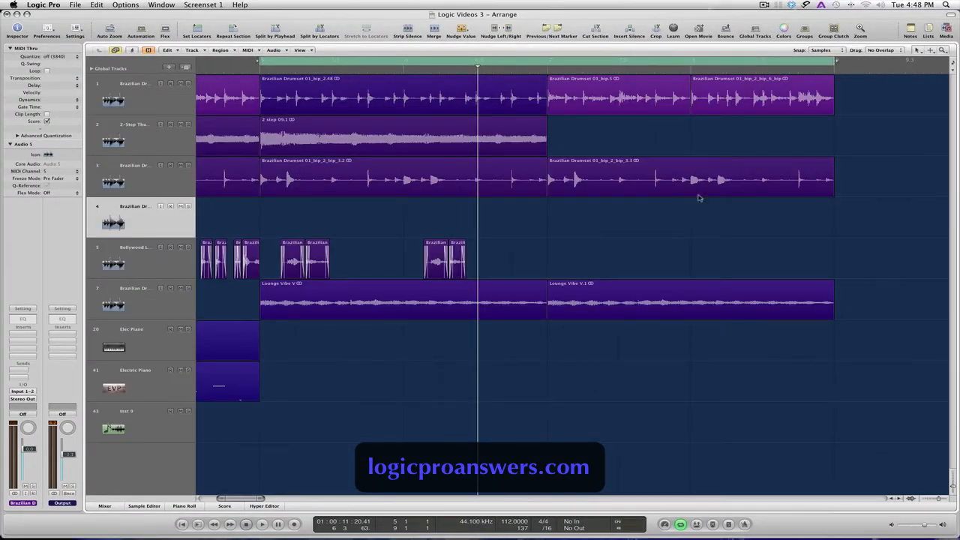
mouse_move(400, 223)
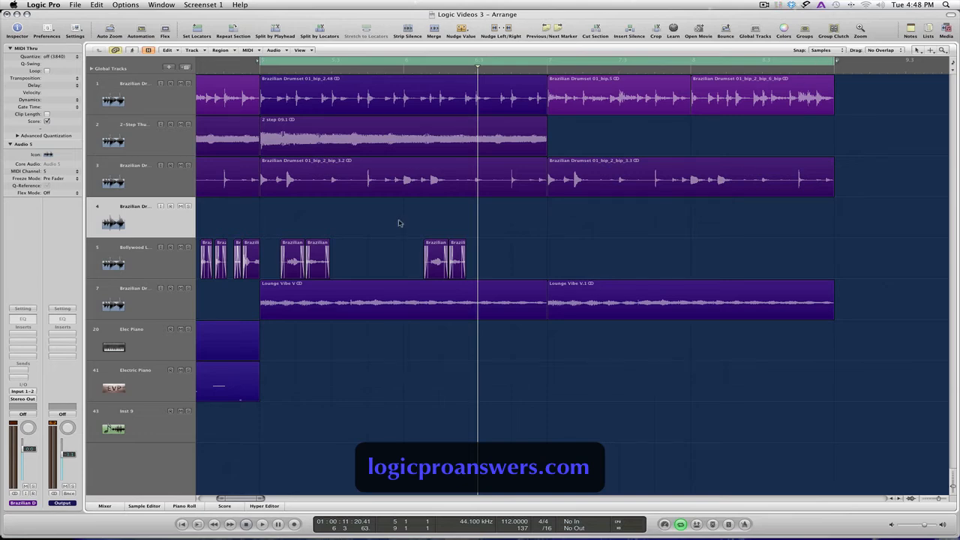